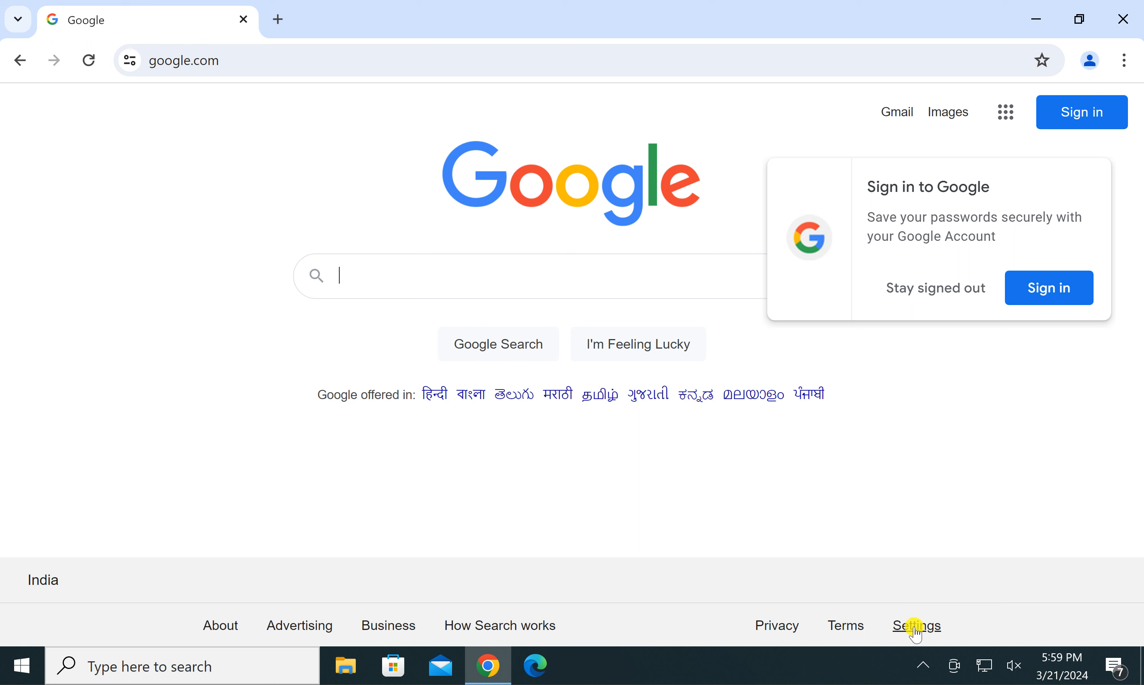
Reach the Dark theme choice from the footer Settings via the Search settings page
{"action": "left_click", "coordinate": [917, 627]}
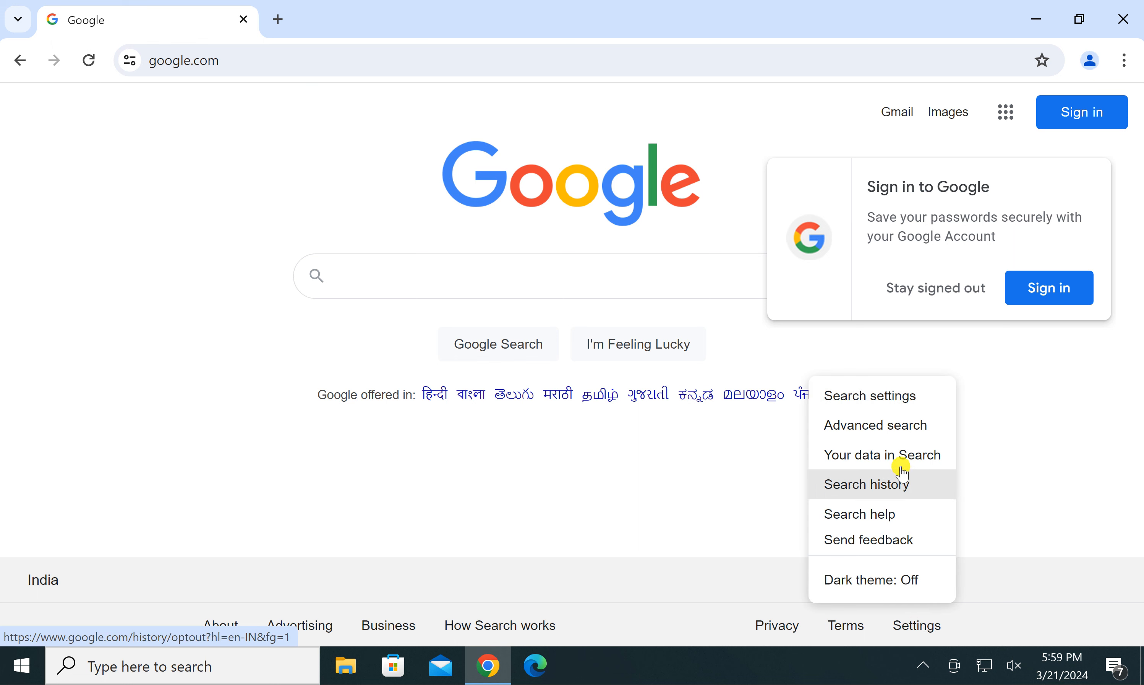
{"action": "mouse_move", "coordinate": [901, 467]}
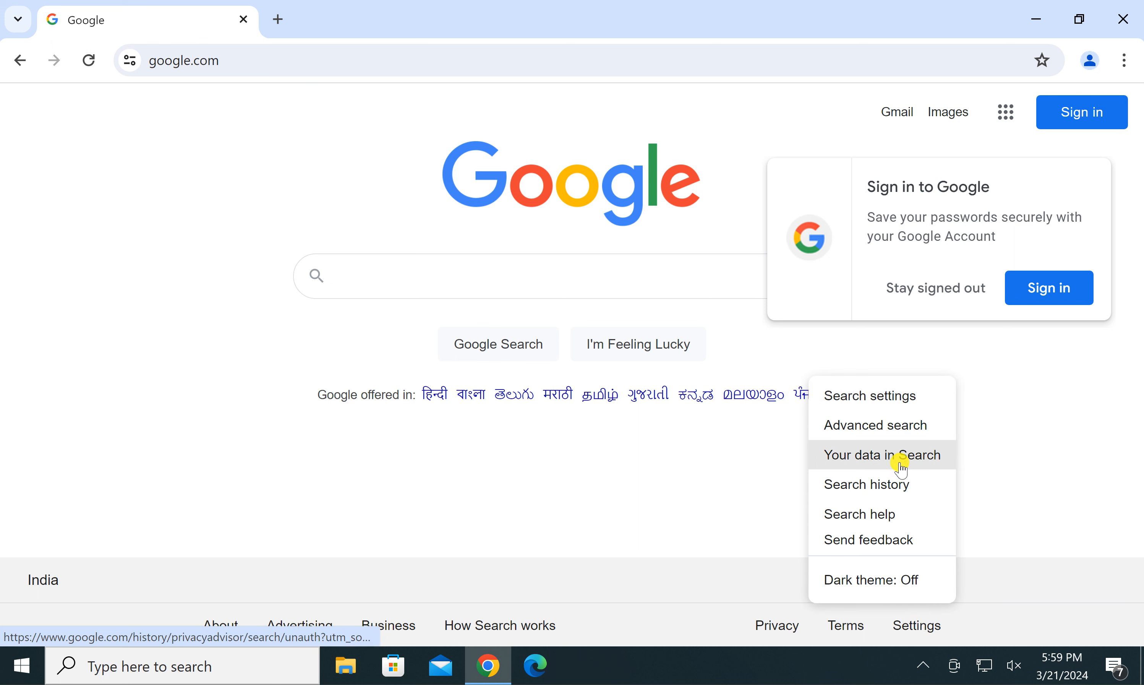
{"action": "left_click", "coordinate": [869, 396]}
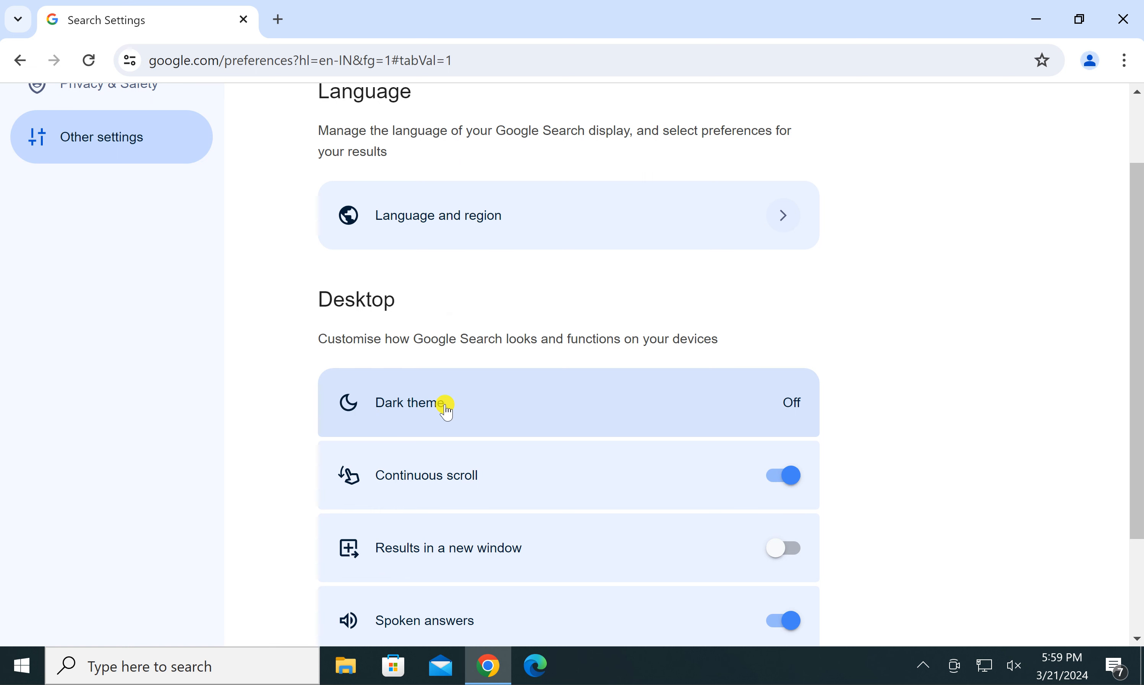
{"action": "left_click", "coordinate": [442, 406]}
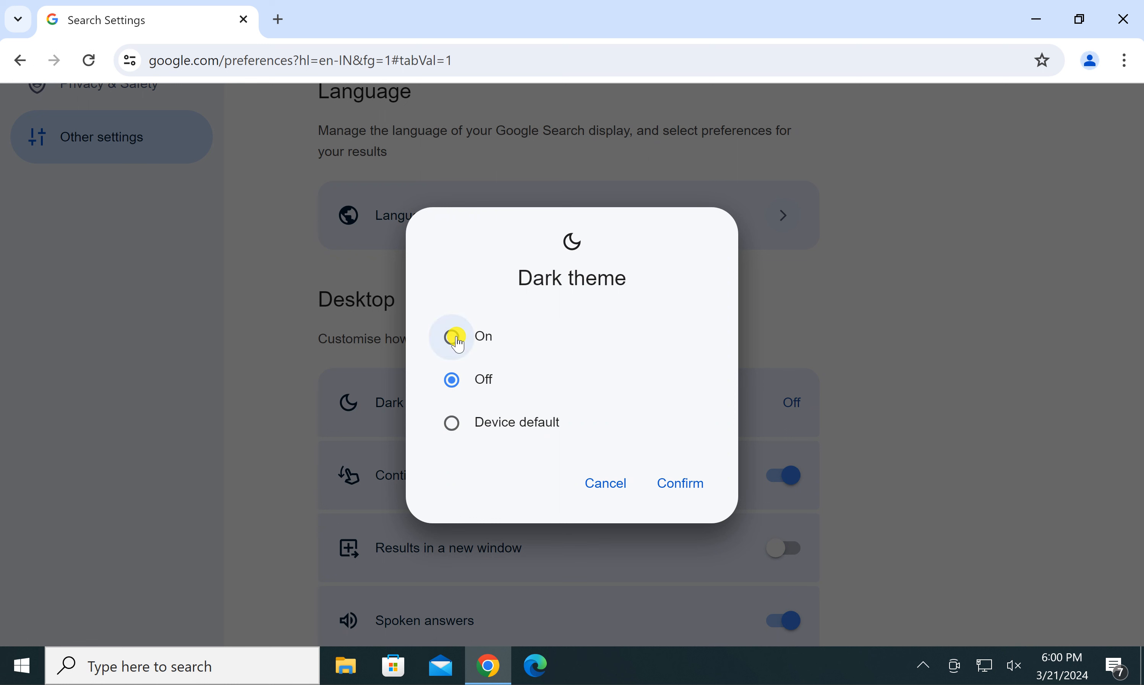
Select Dark theme On and confirm the change
{"action": "left_click", "coordinate": [452, 338]}
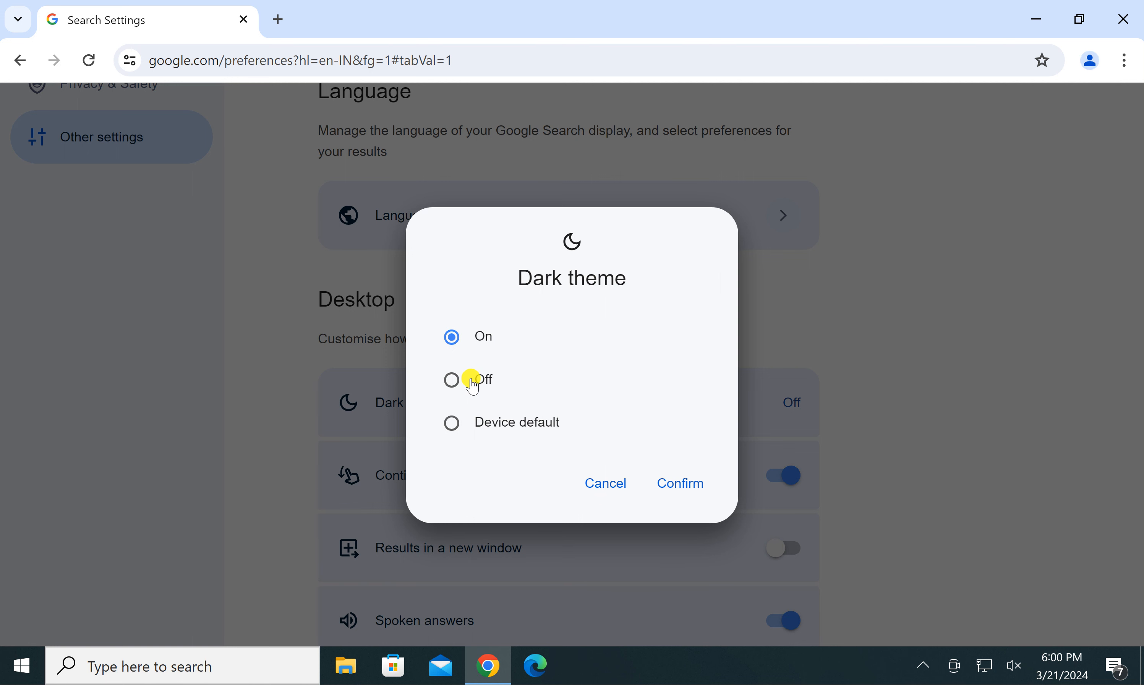
{"action": "mouse_move", "coordinate": [525, 422]}
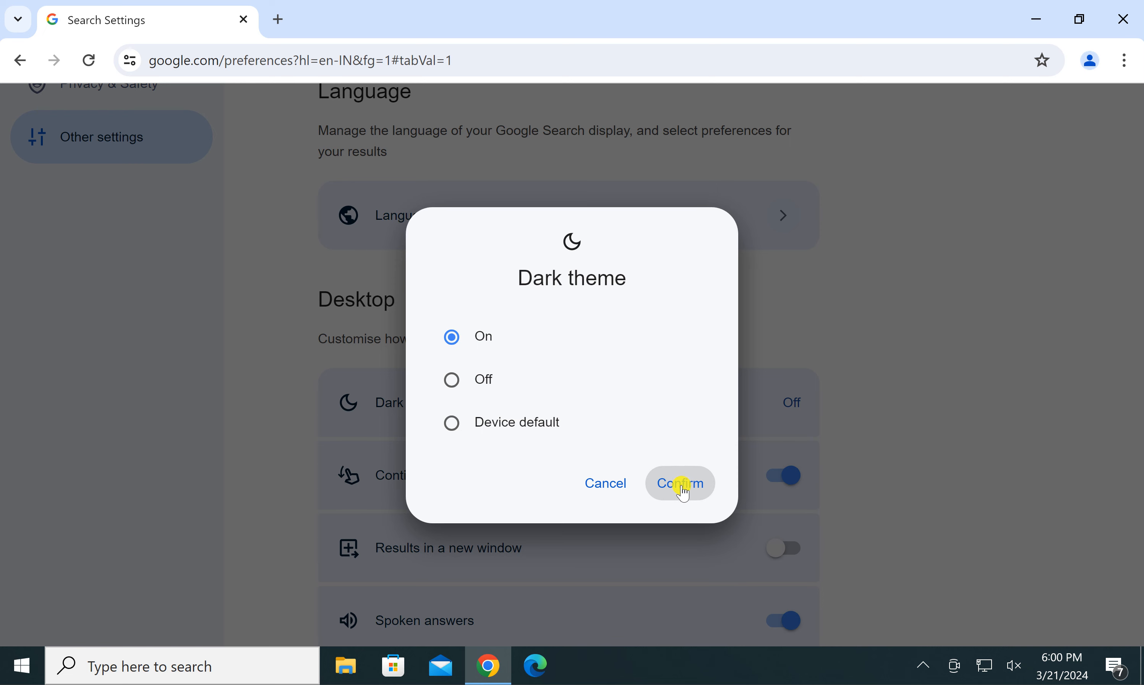
{"action": "left_click", "coordinate": [680, 483]}
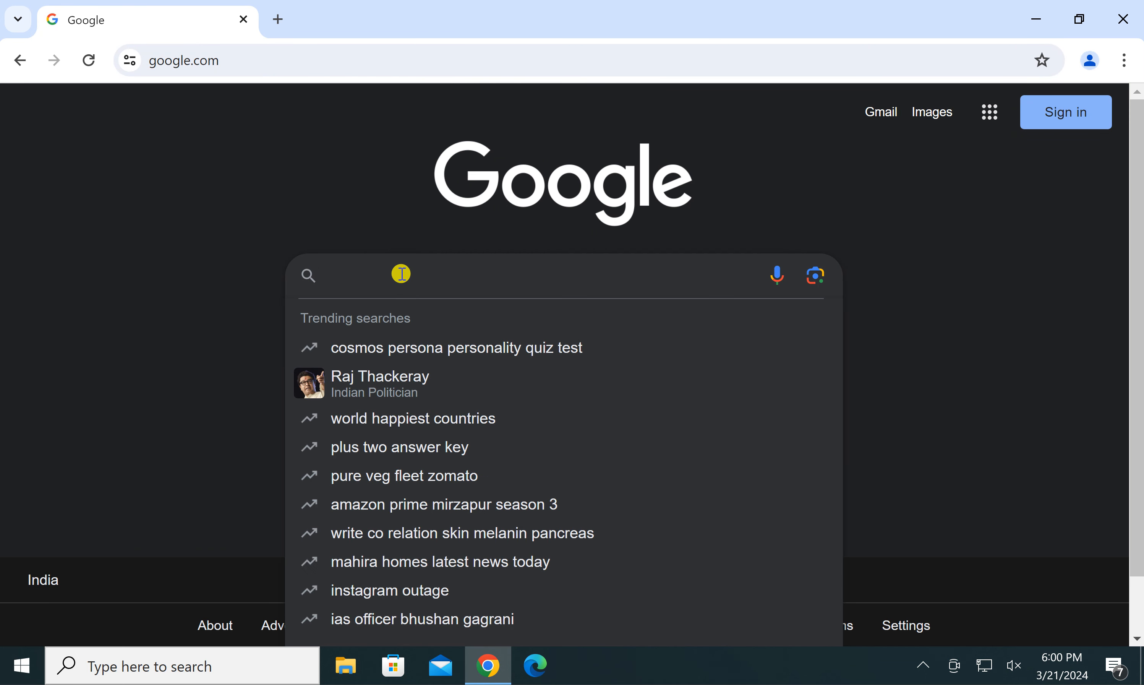
Search for 'gear up' to see the dark-mode results with its dictionary definition
{"action": "type", "text": "gear up"}
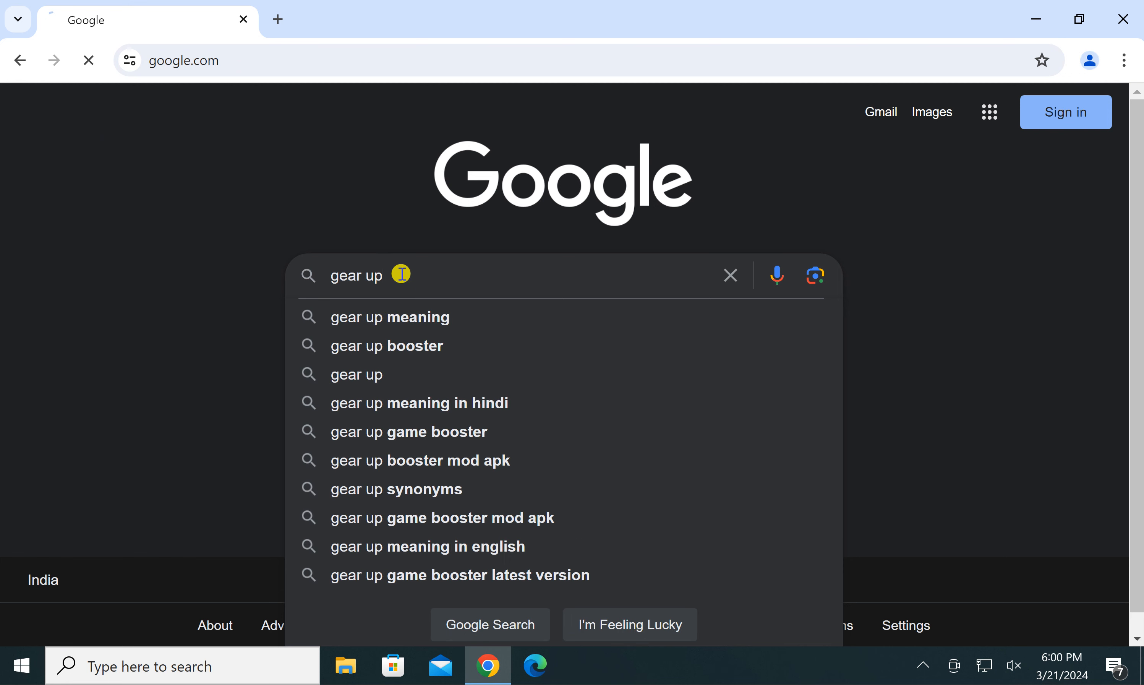
{"action": "key", "text": "Enter"}
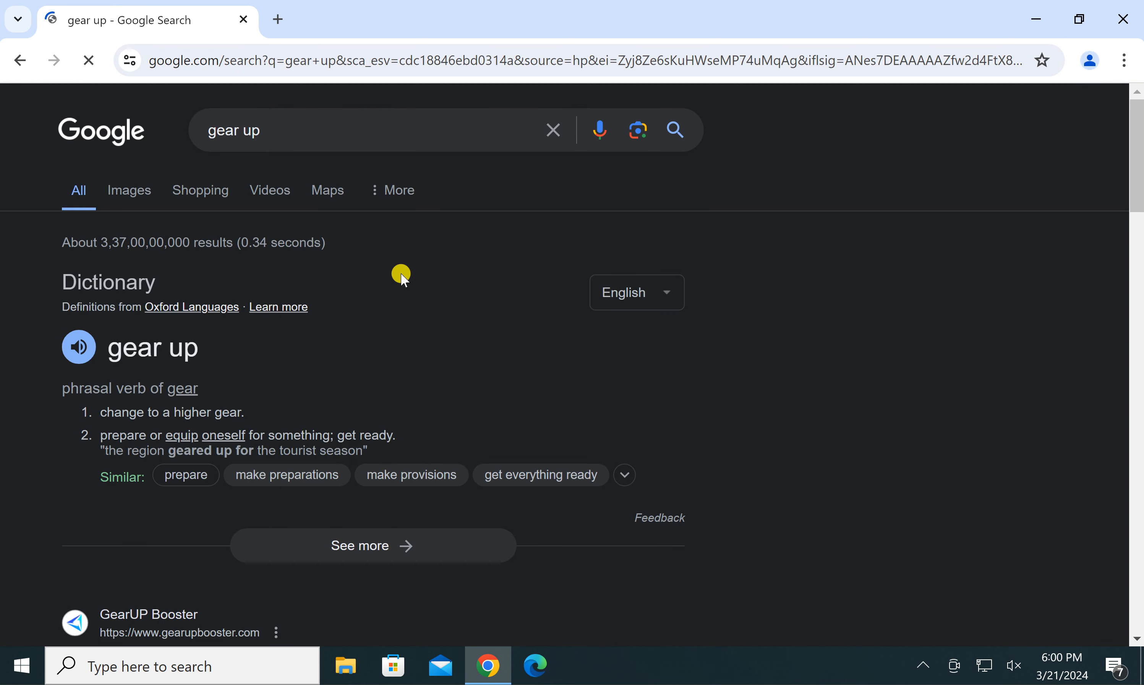